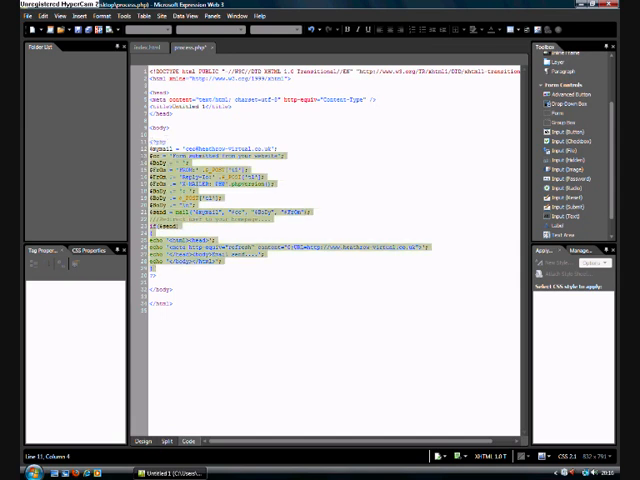
Step: Take process.php's PHP mail-sending block onto the clipboard using the right-click menu
right_click(200, 200)
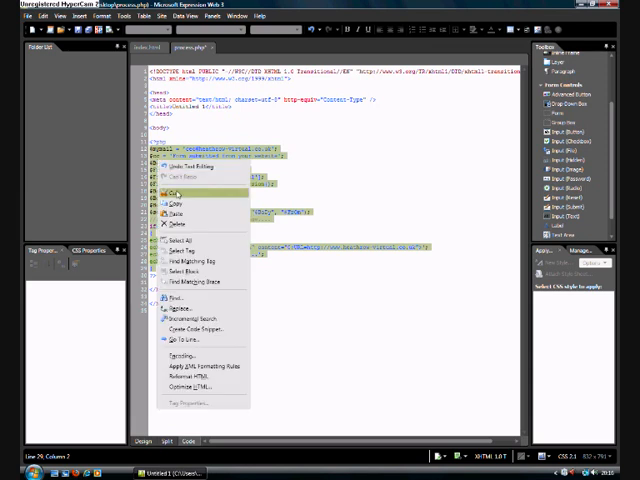
left_click(172, 188)
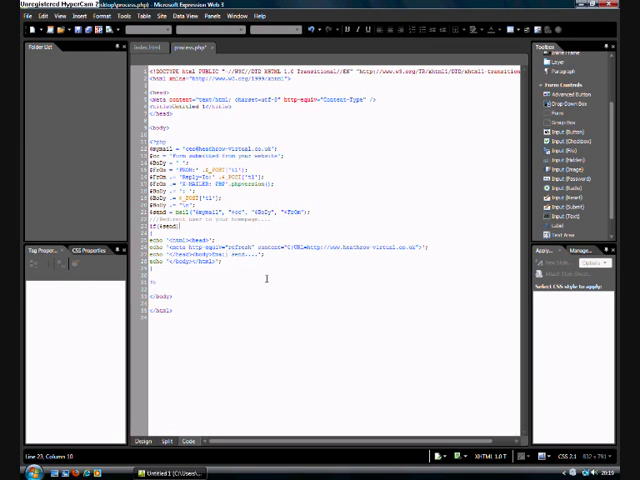
mouse_move(420, 290)
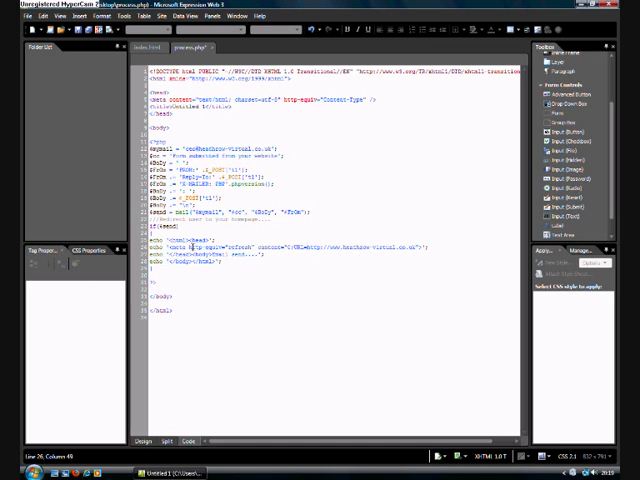
mouse_move(205, 270)
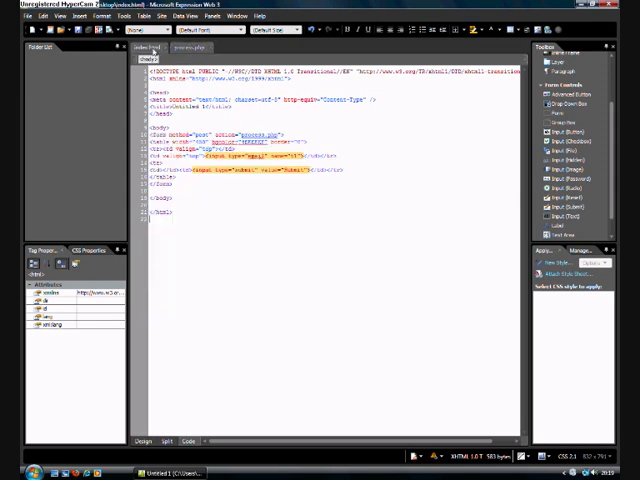
Step: Remove bgcolor from the index.html form table markup, then return to process.php
left_click(185, 47)
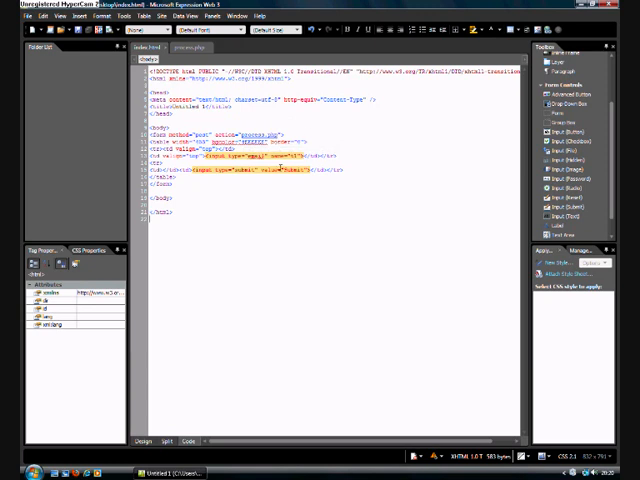
left_click(184, 50)
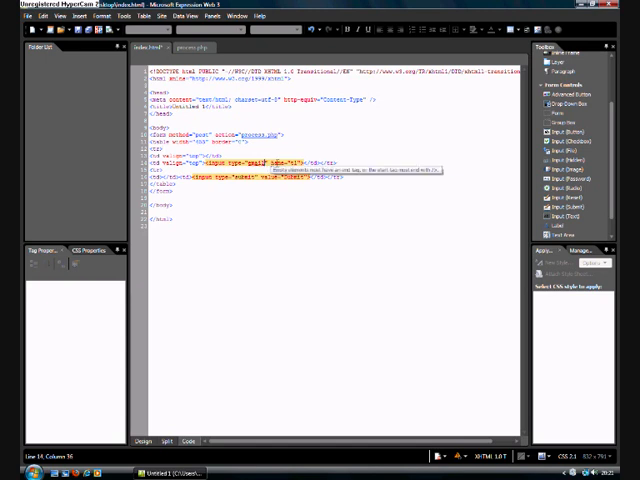
left_click(185, 48)
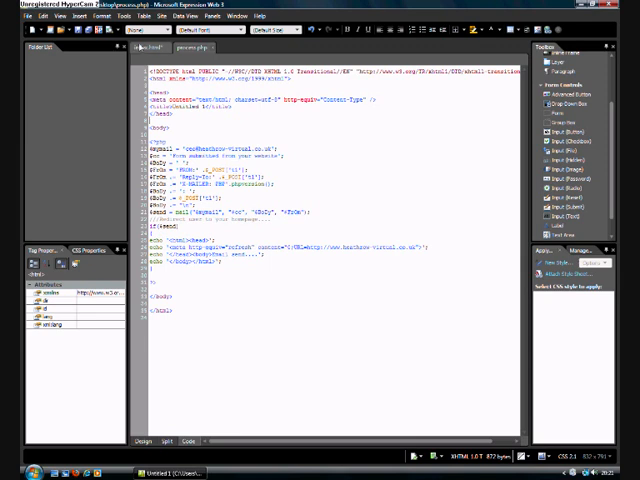
Step: Return to index.html and place the cursor in its form code
left_click(143, 47)
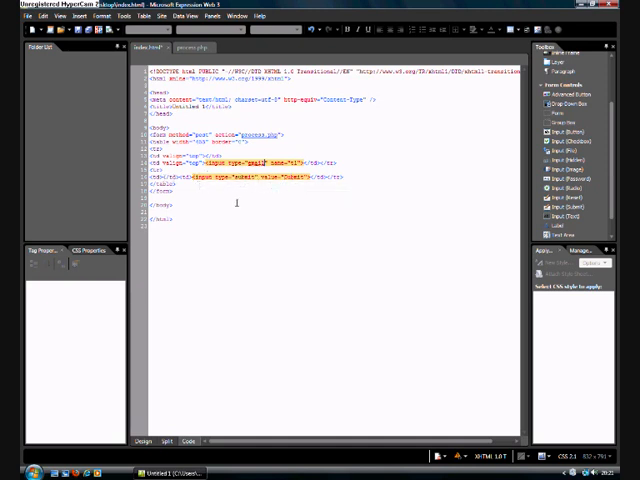
left_click(183, 49)
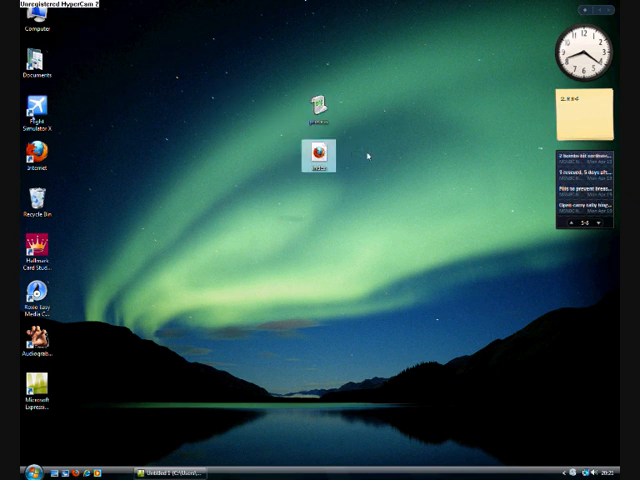
mouse_move(320, 160)
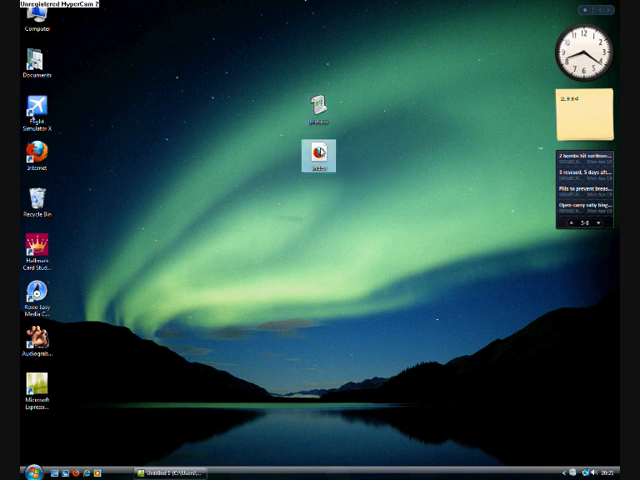
Step: Open the desktop index.html in Firefox and display its page source
double_click(318, 155)
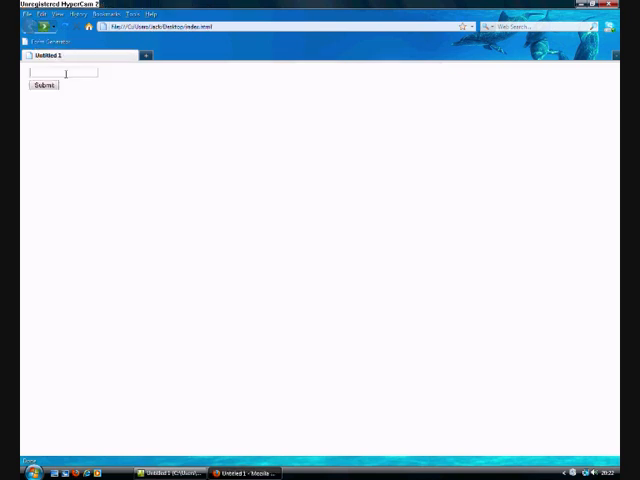
left_click(63, 13)
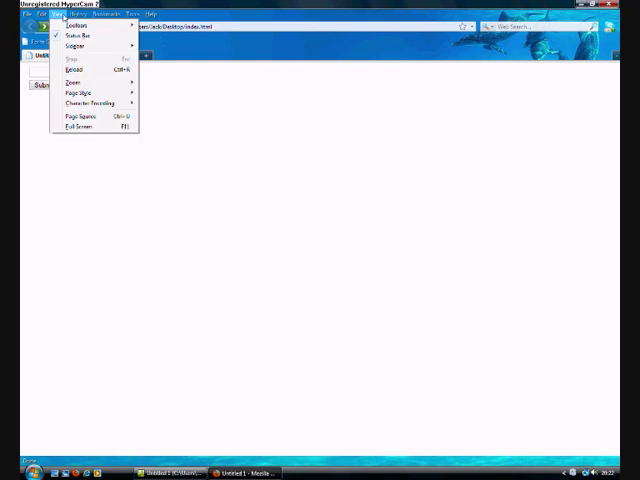
left_click(75, 116)
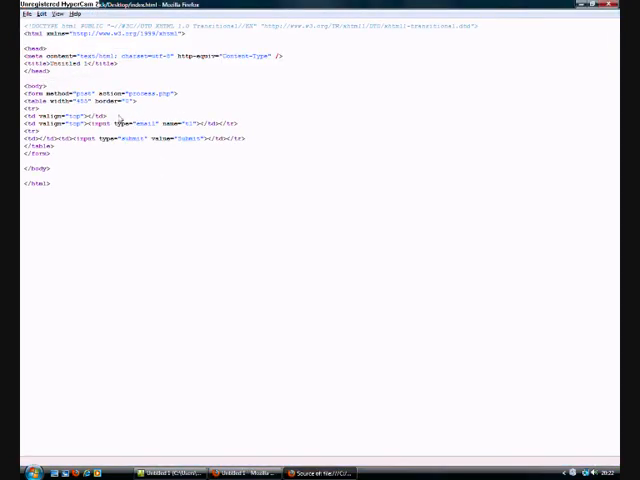
double_click(150, 93)
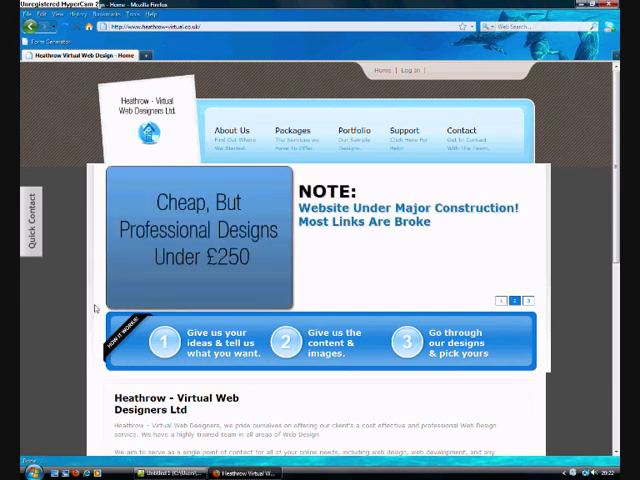
scroll("down", 3)
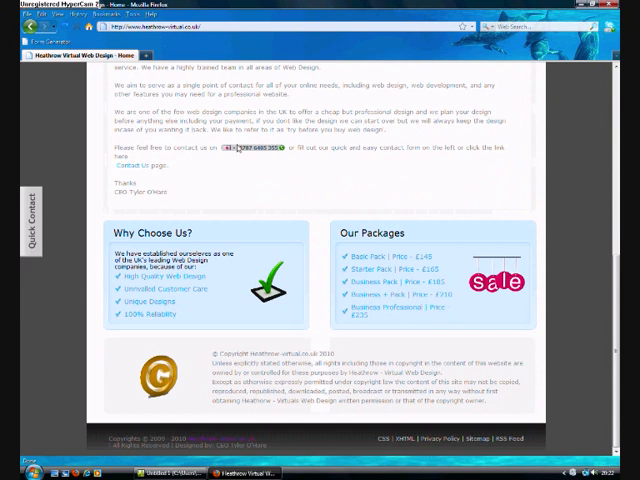
mouse_move(243, 183)
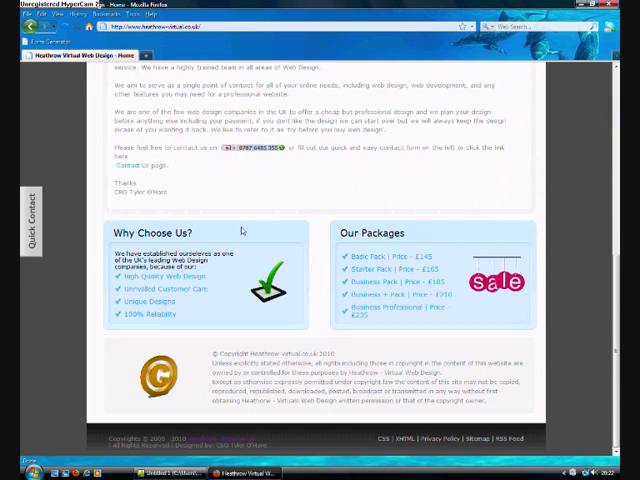
scroll("up", 3)
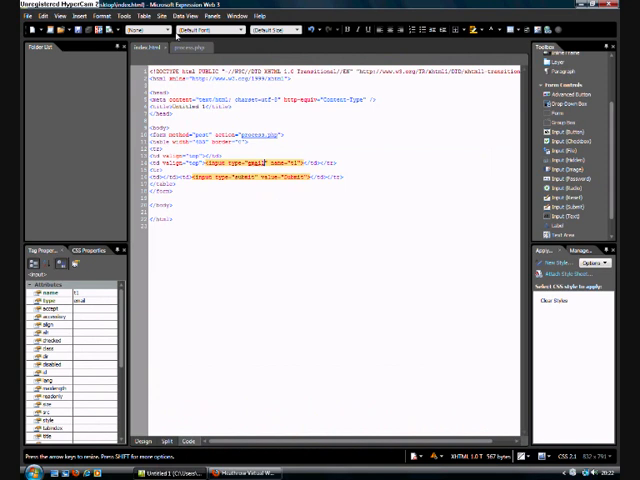
Step: Bring up the process.php mail script that redirects to heathrow-virtual.co.uk
left_click(185, 48)
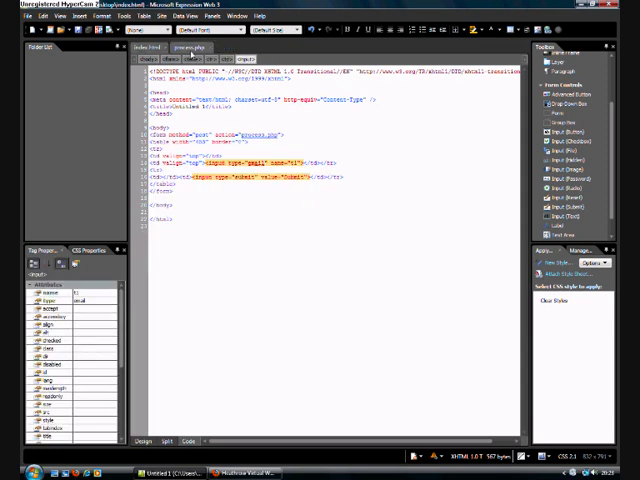
left_click(190, 48)
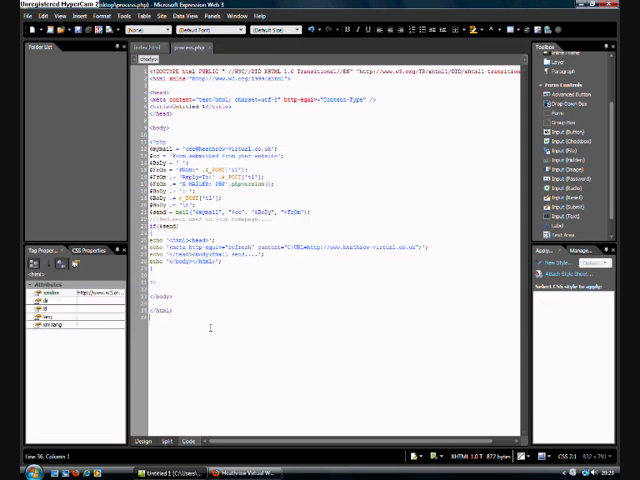